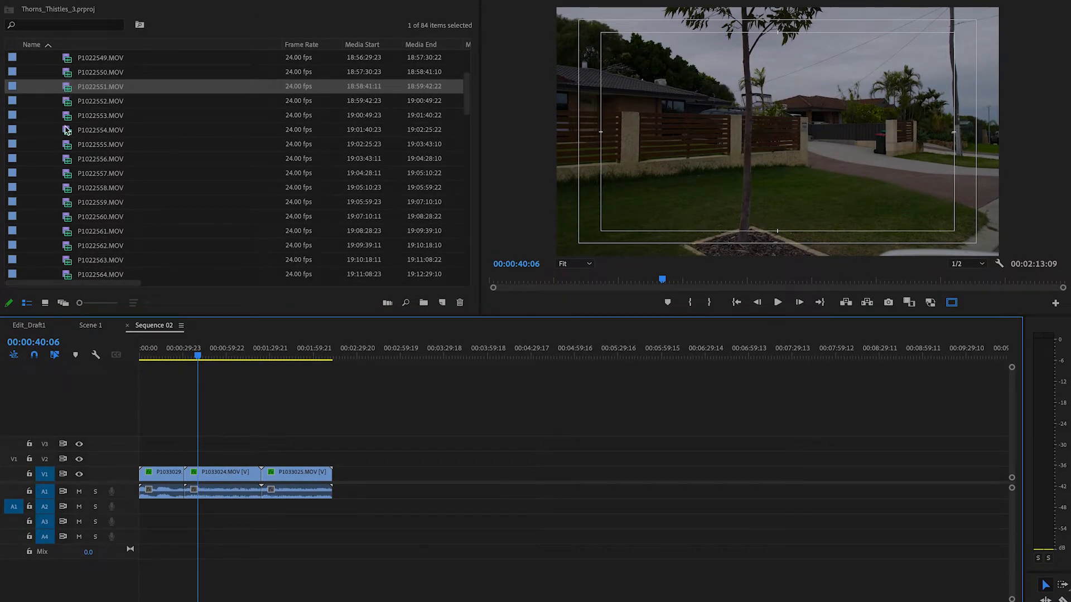
click(498, 483)
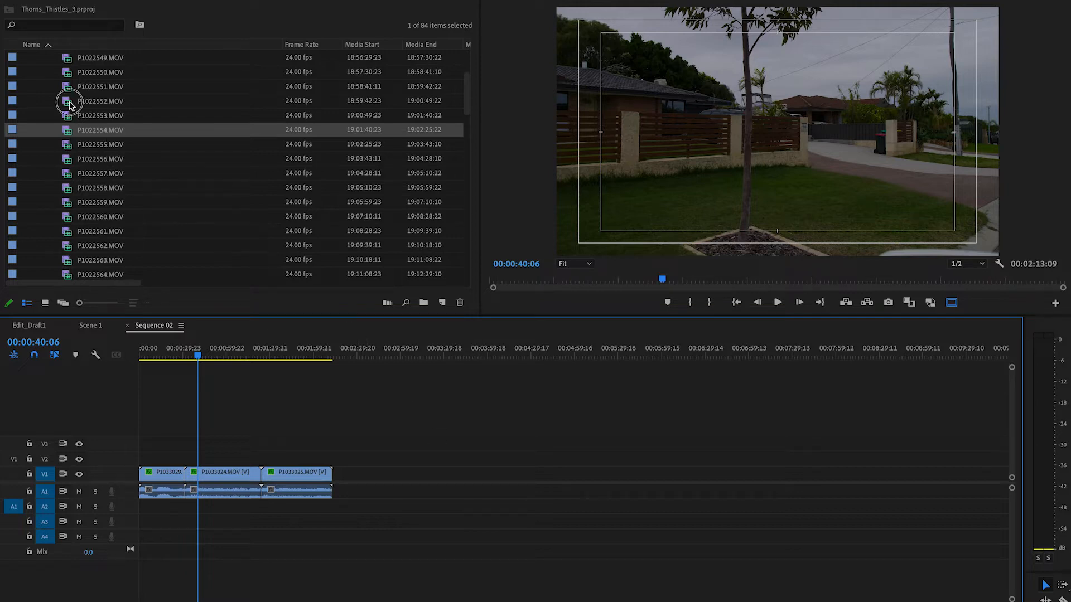
click(100, 100)
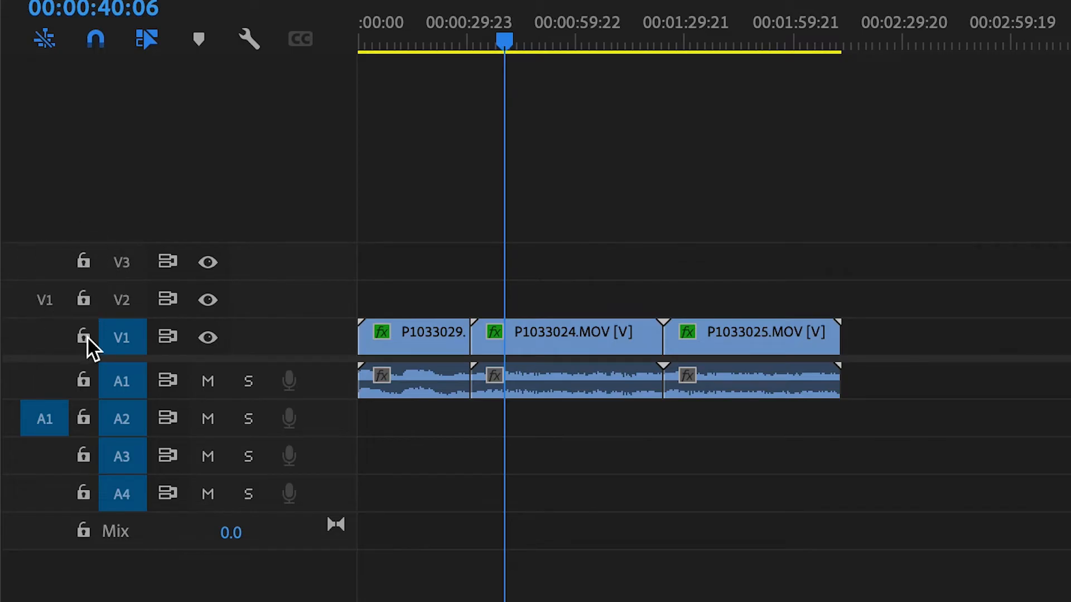
click(43, 301)
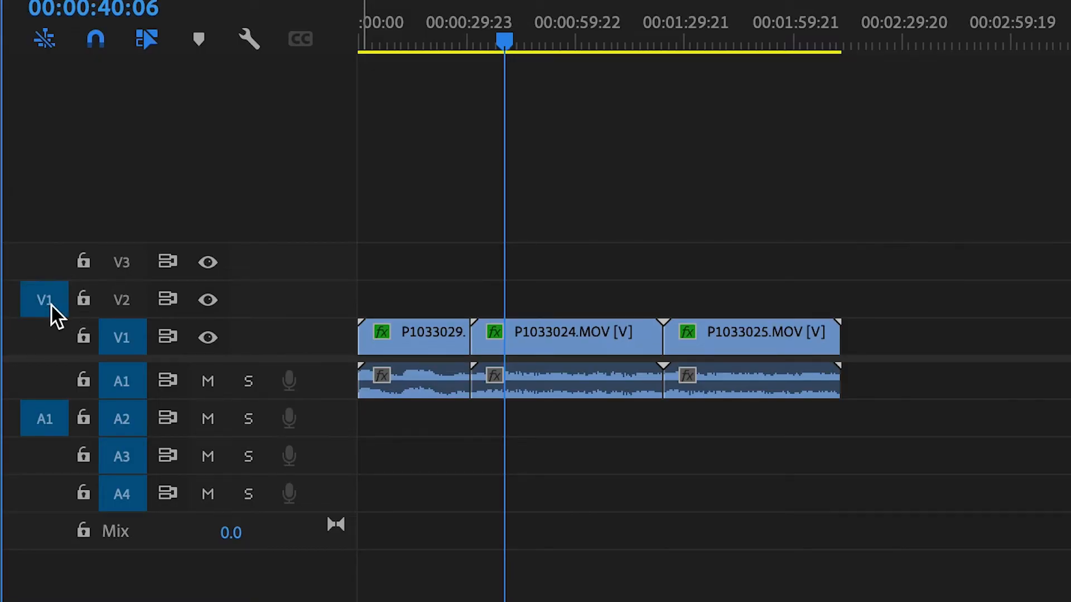
click(45, 299)
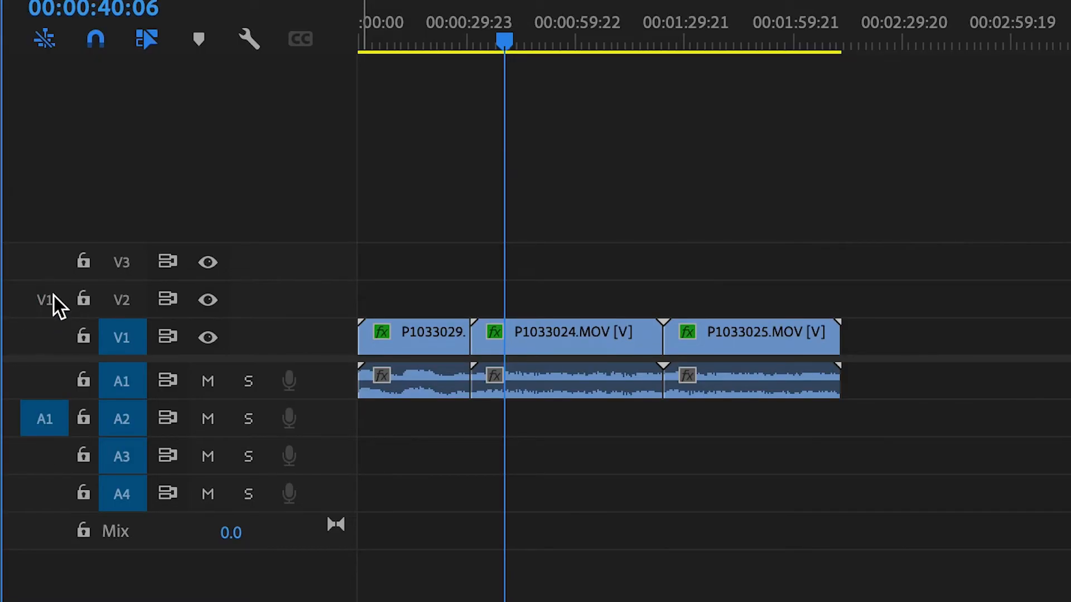